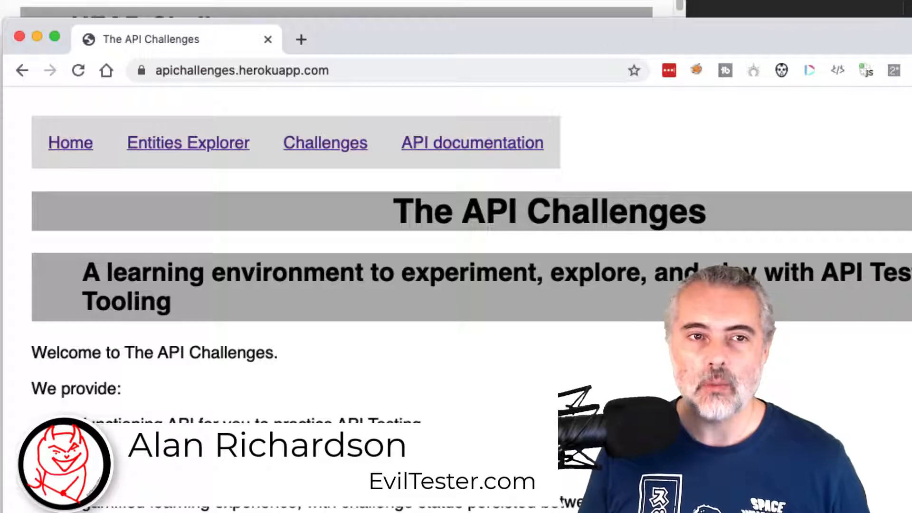
# Step: Scroll down the API Challenges home page before switching to Insomnia
pyautogui.scroll(-3)
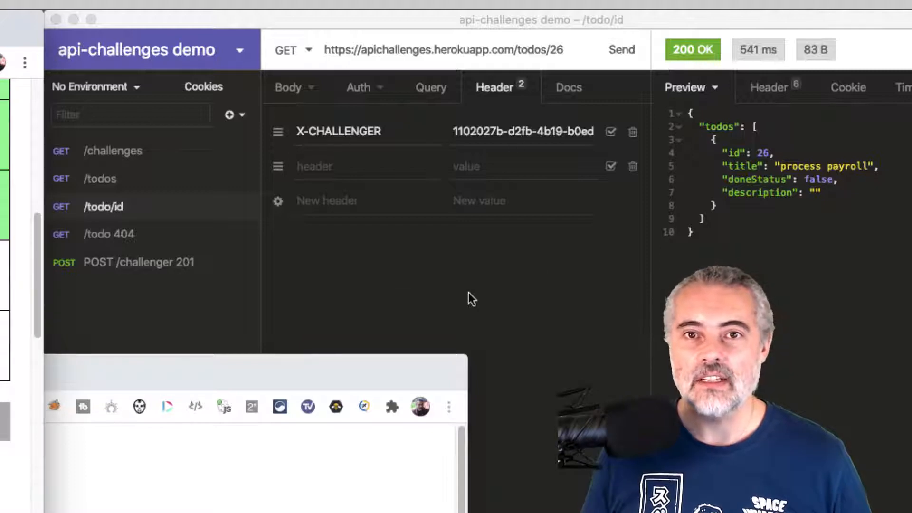
pyautogui.moveTo(447, 309)
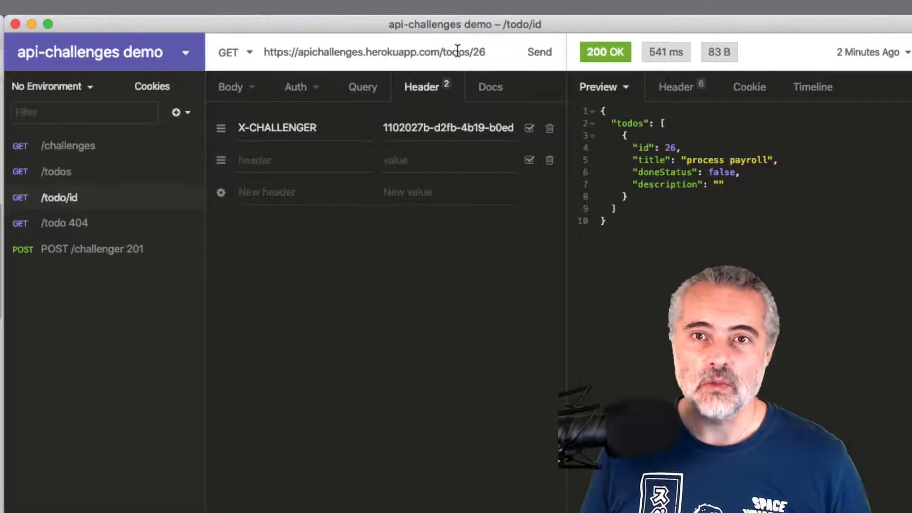
pyautogui.moveTo(491, 57)
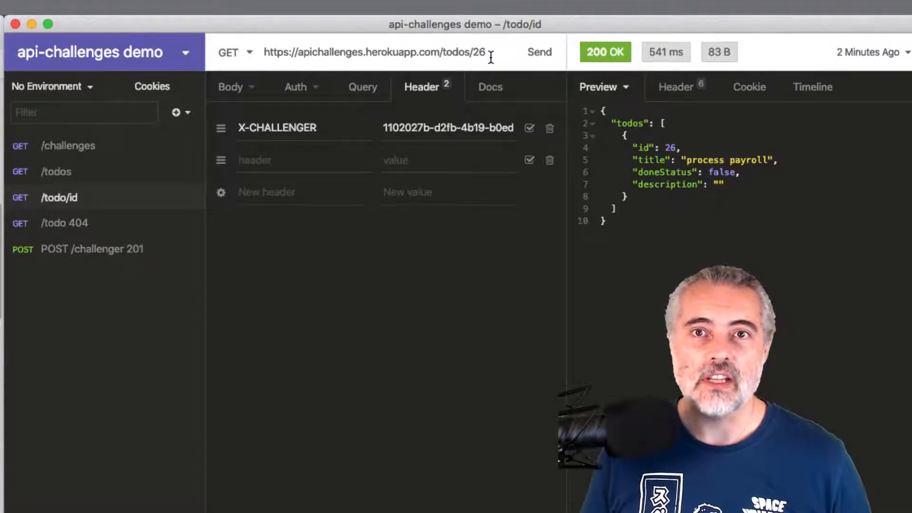
pyautogui.moveTo(185, 204)
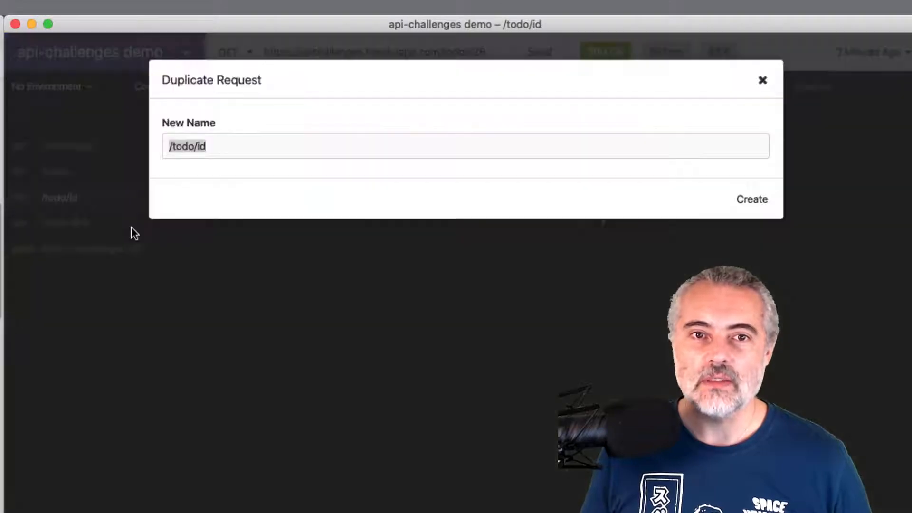
# Step: Create a duplicate of /todo/id named '/todo/id 404'
pyautogui.write('404')
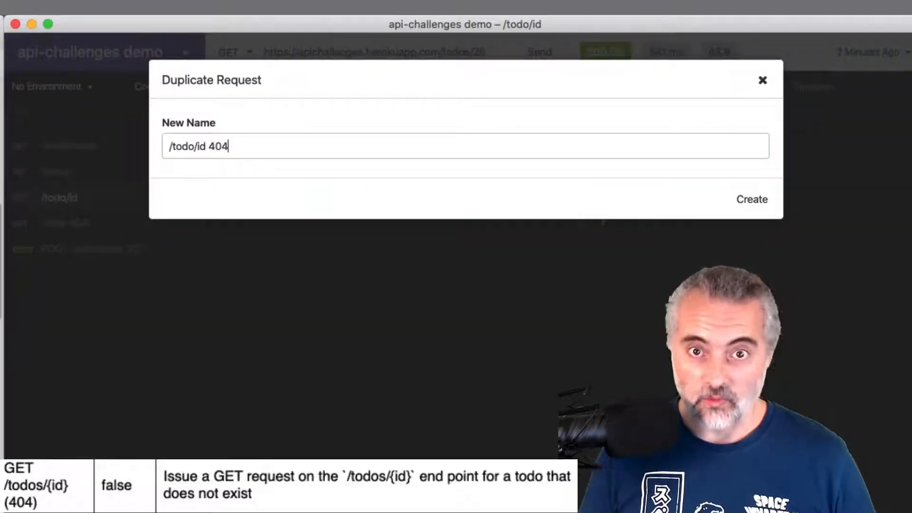
pyautogui.click(751, 199)
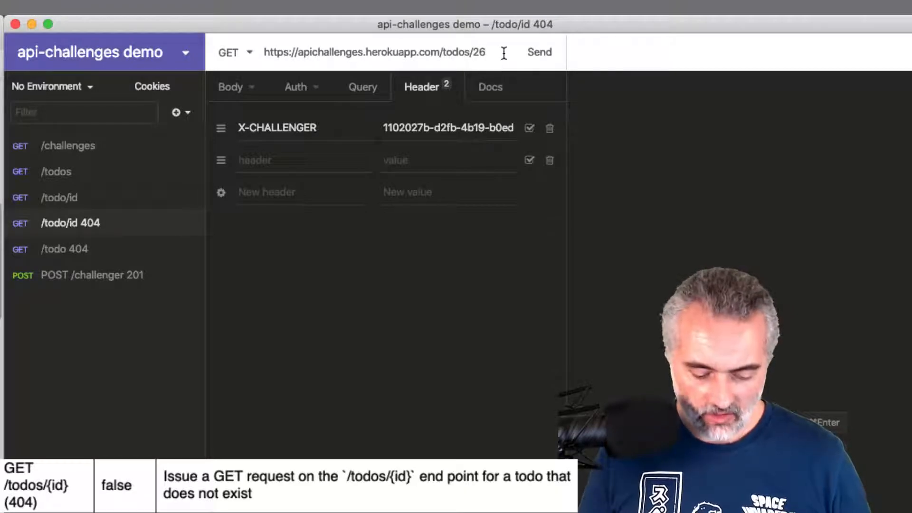
# Step: Send GET /todos/21 from the new request, getting 200 OK, then select /todos
pyautogui.write('21')
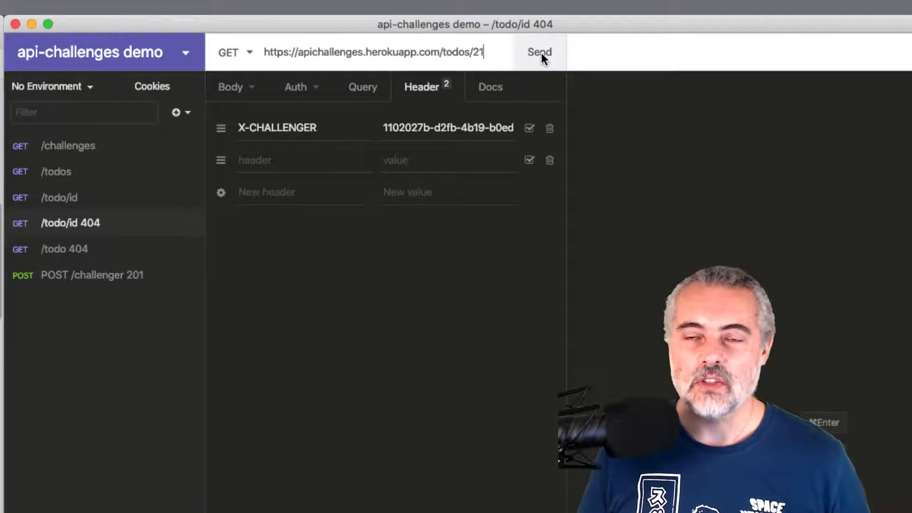
pyautogui.click(537, 51)
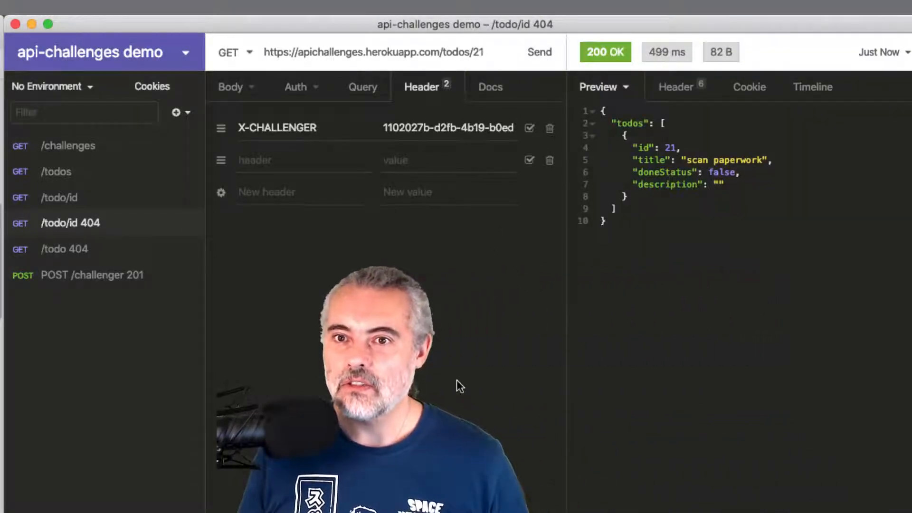
pyautogui.click(56, 171)
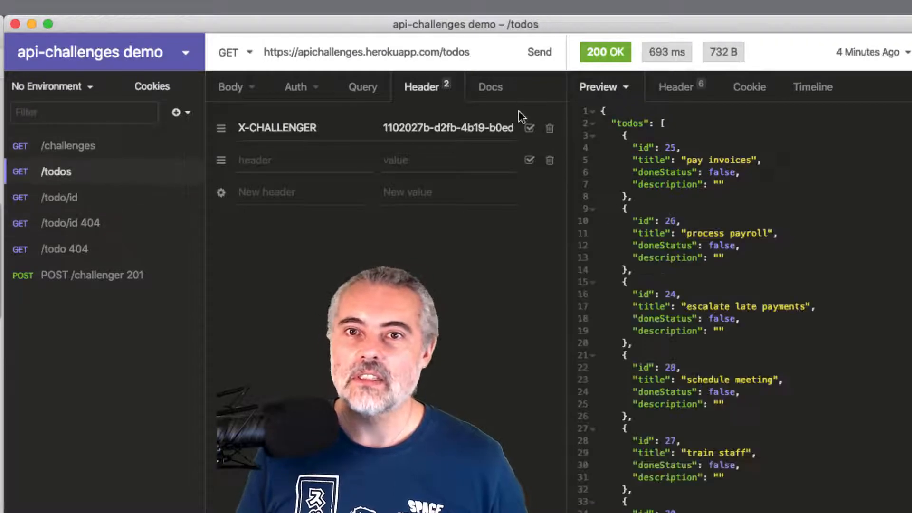
# Step: Resend /todos and review the returned ids 21 through 30
pyautogui.click(538, 51)
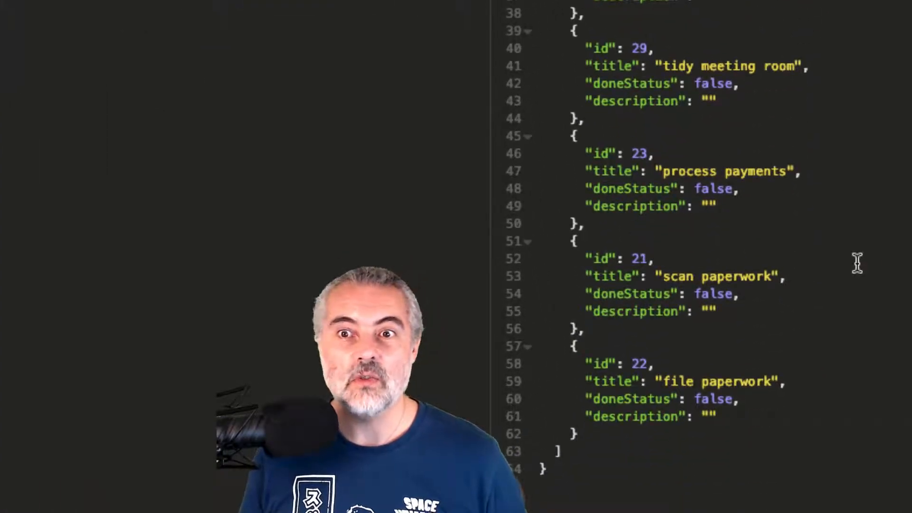
pyautogui.moveTo(693, 99)
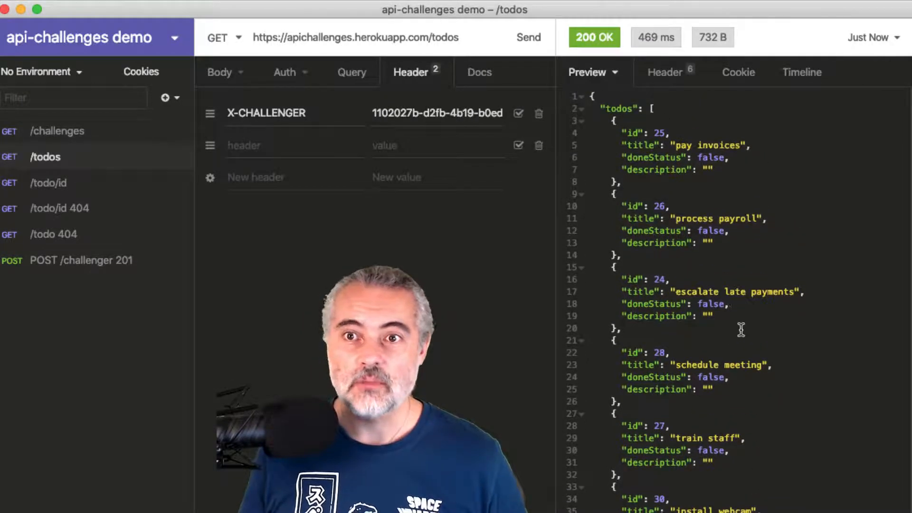
pyautogui.scroll(-3)
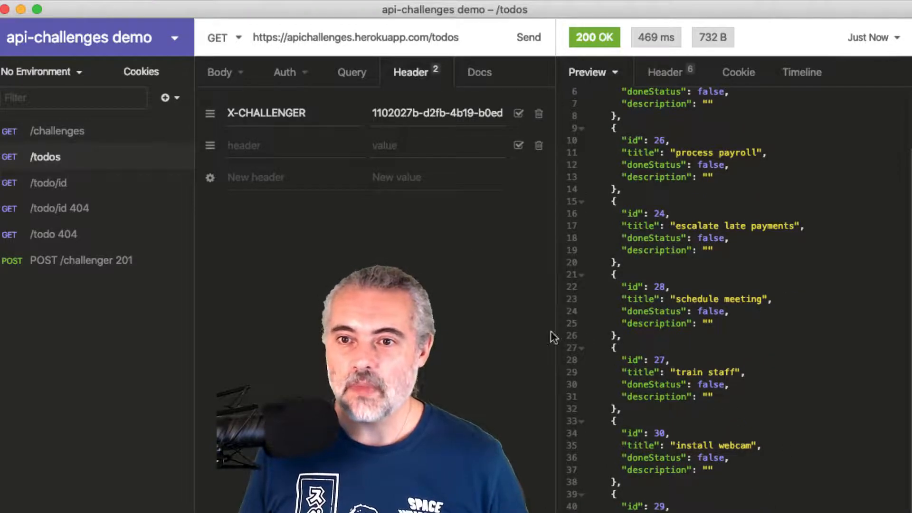
pyautogui.moveTo(84, 247)
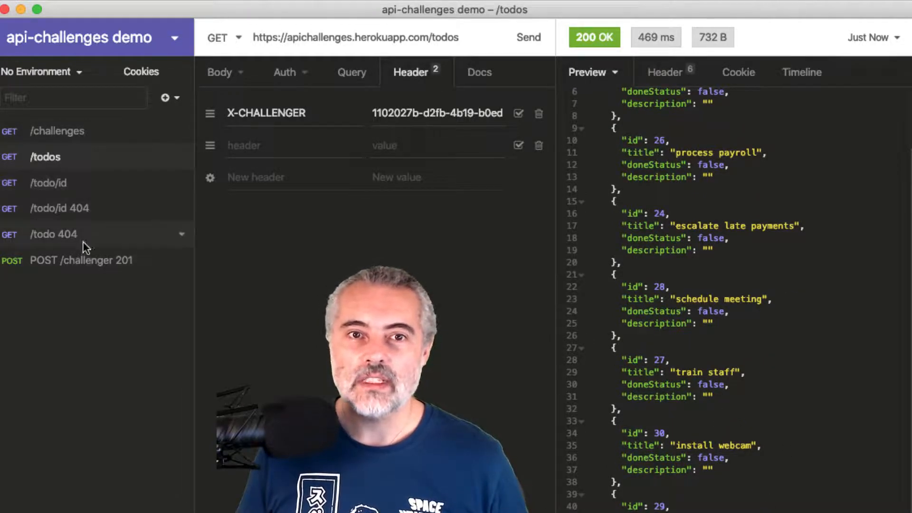
# Step: Send /todo/id 404 for todo 20, getting 404 Not Found, then review the Chrome challenges list
pyautogui.click(53, 234)
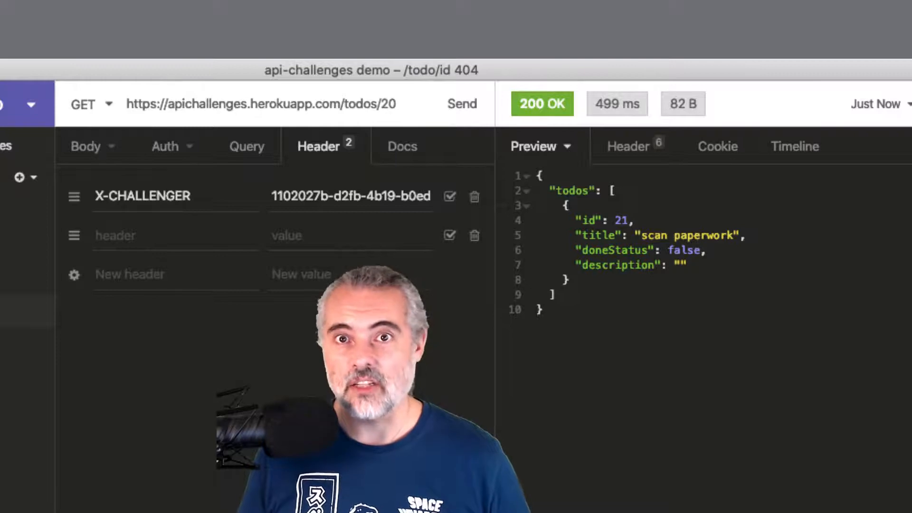
pyautogui.click(461, 103)
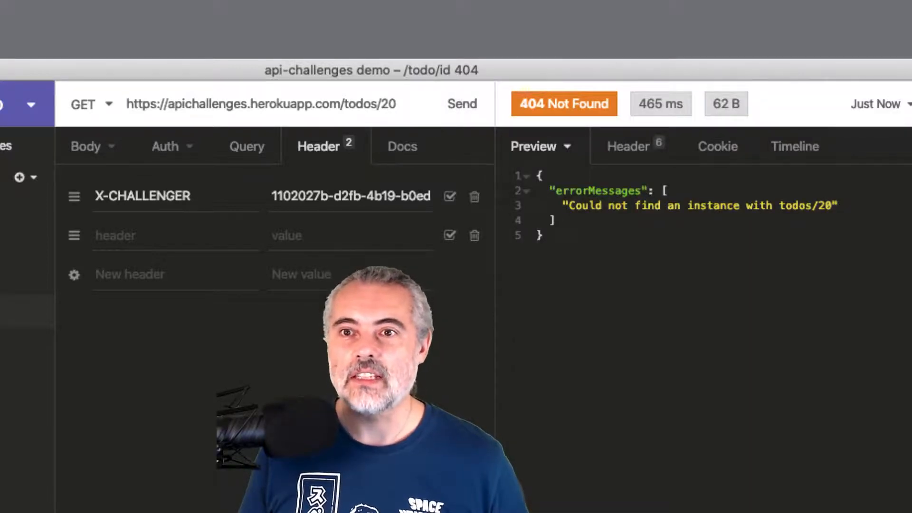
pyautogui.moveTo(562, 103)
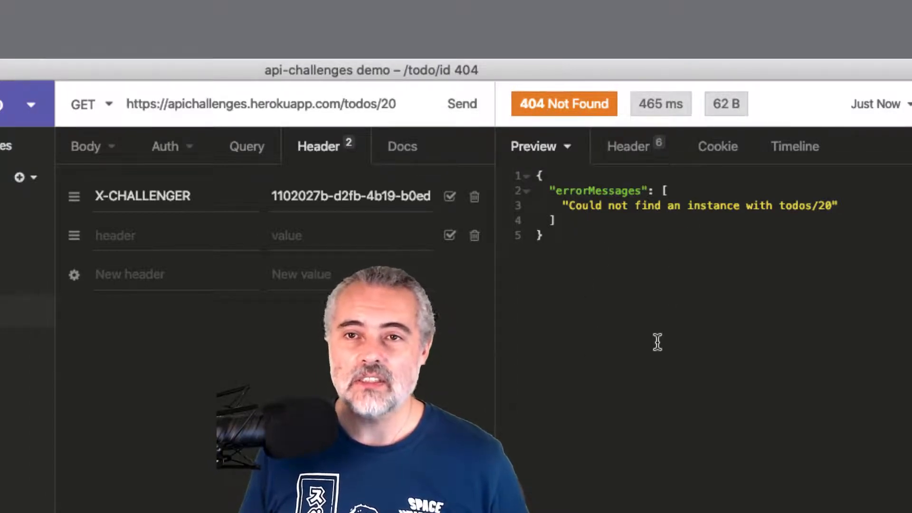
pyautogui.click(128, 104)
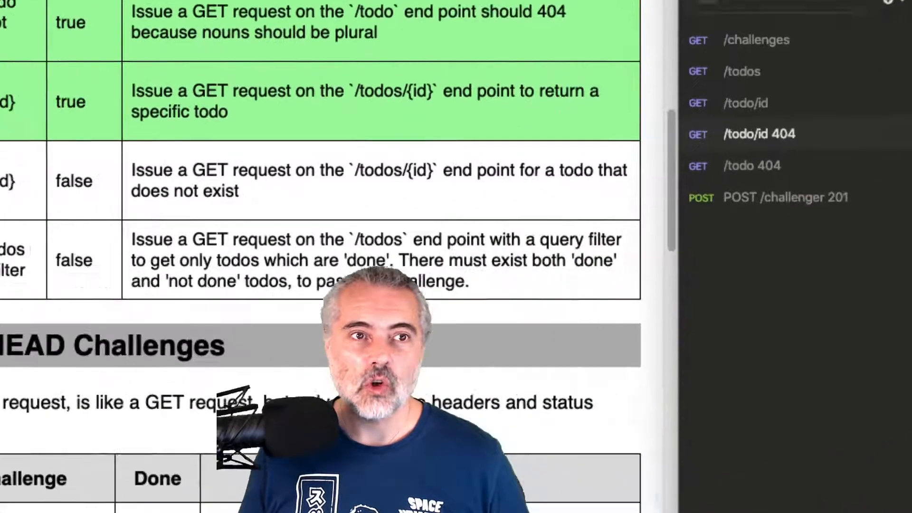
pyautogui.scroll(-3)
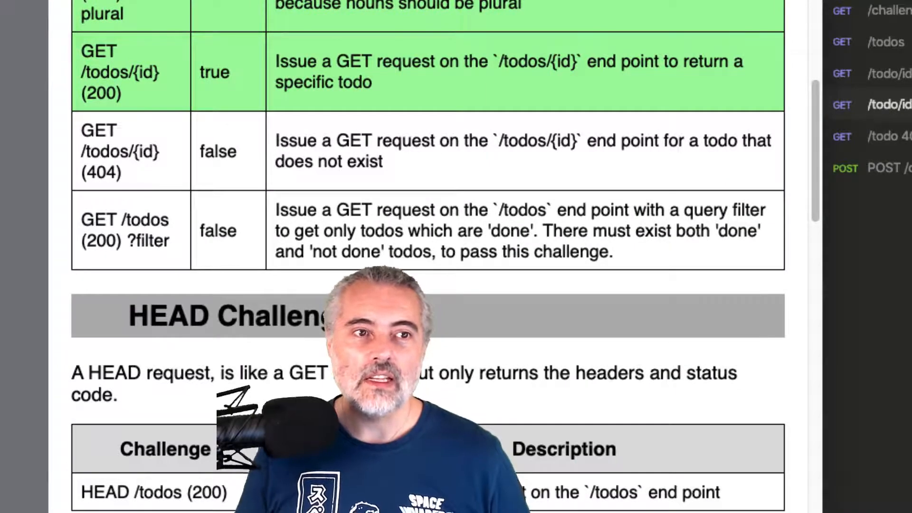